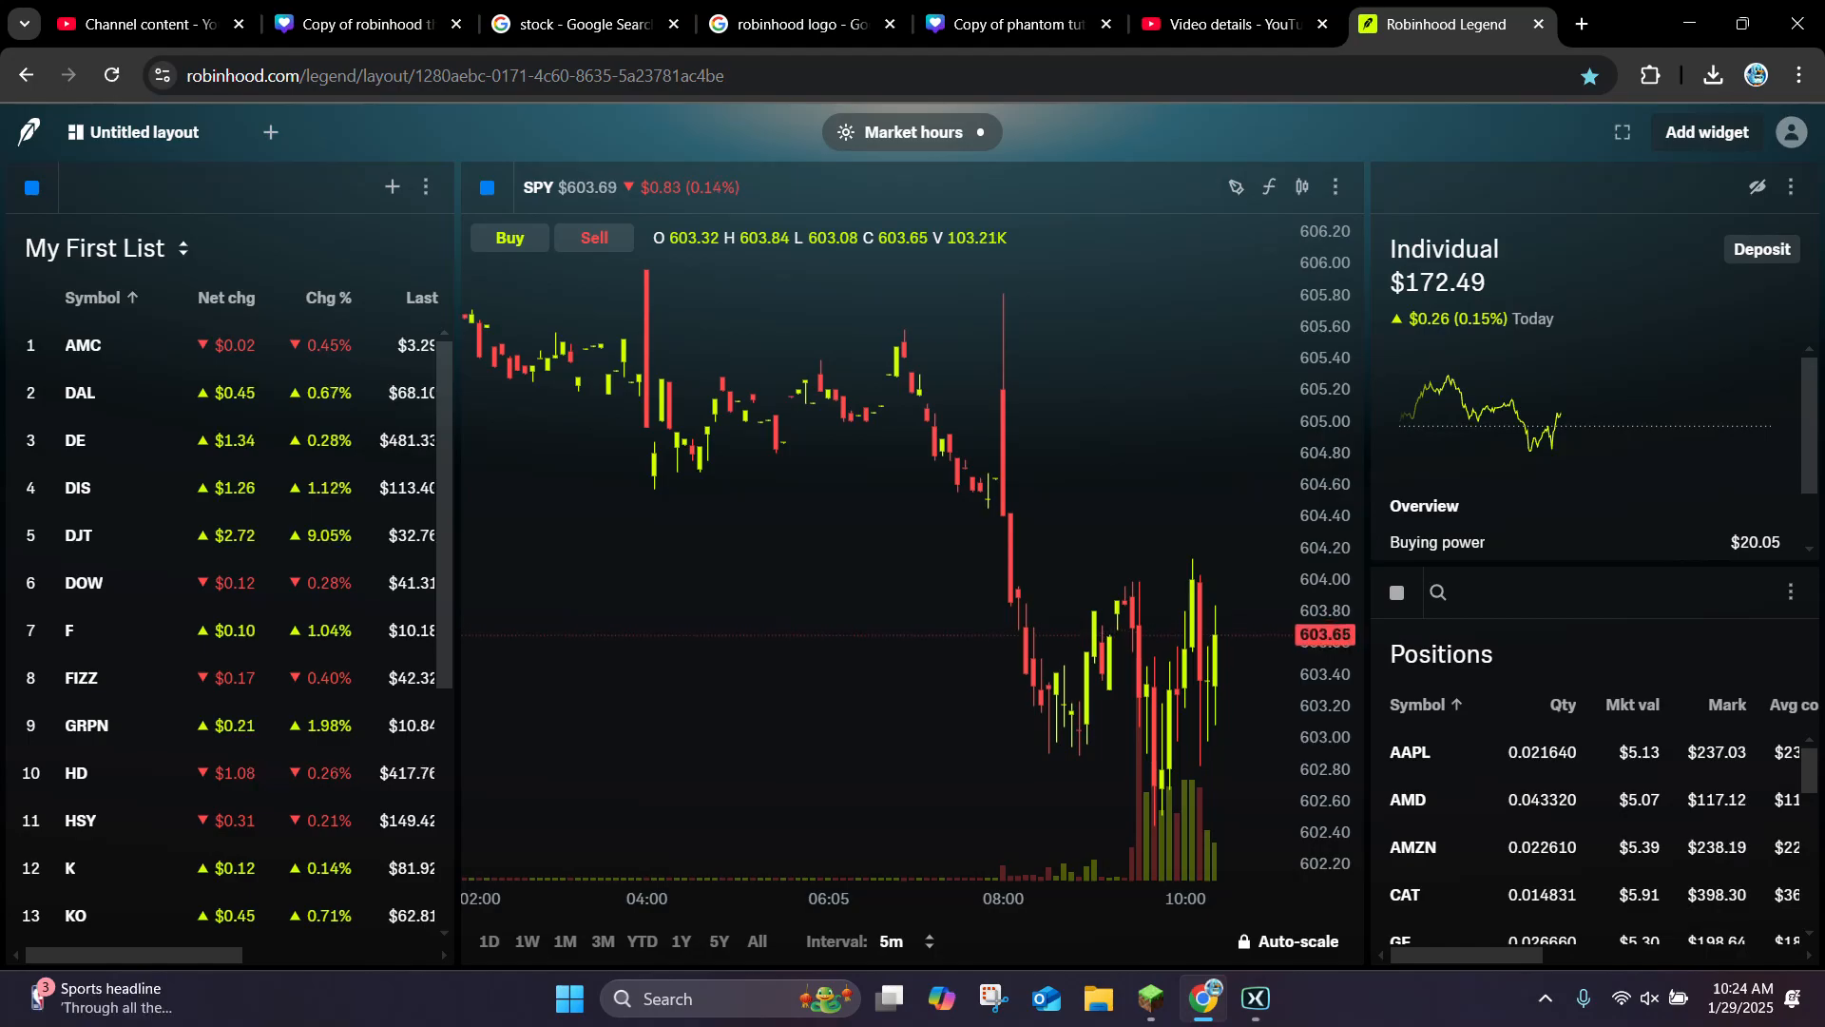
mouse_move(1069, 577)
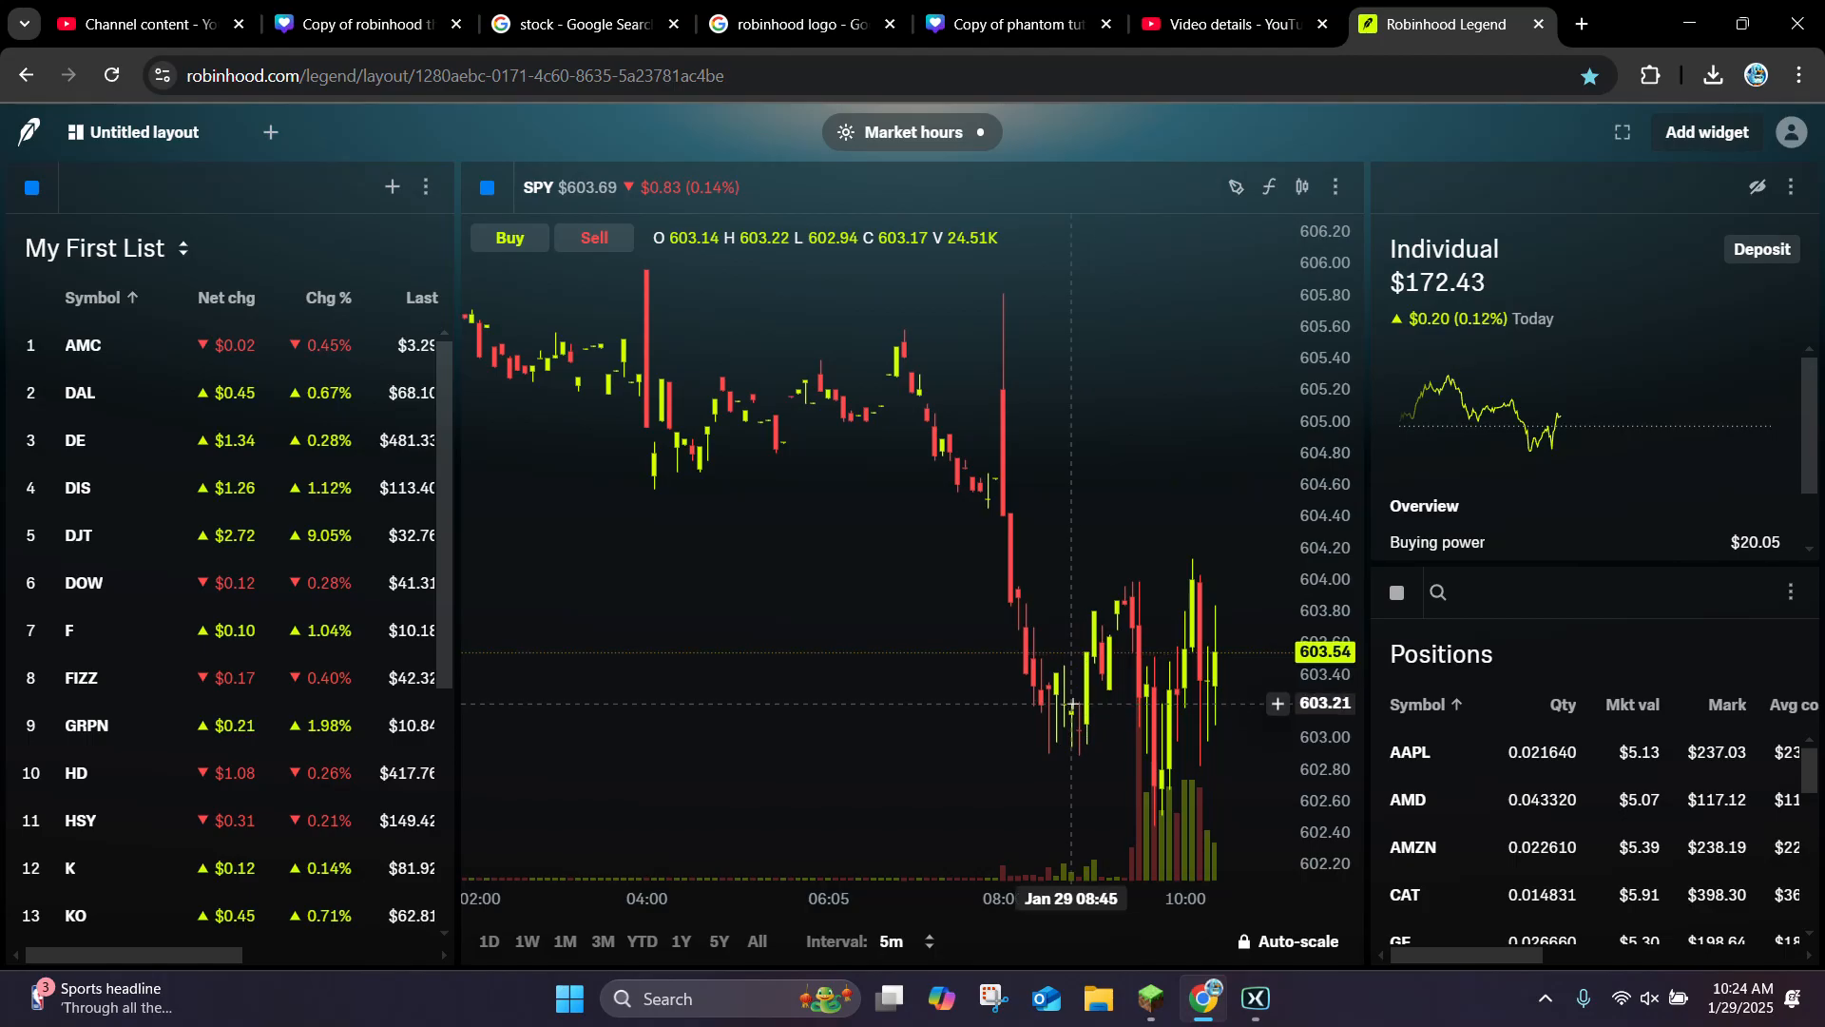
mouse_move(1133, 578)
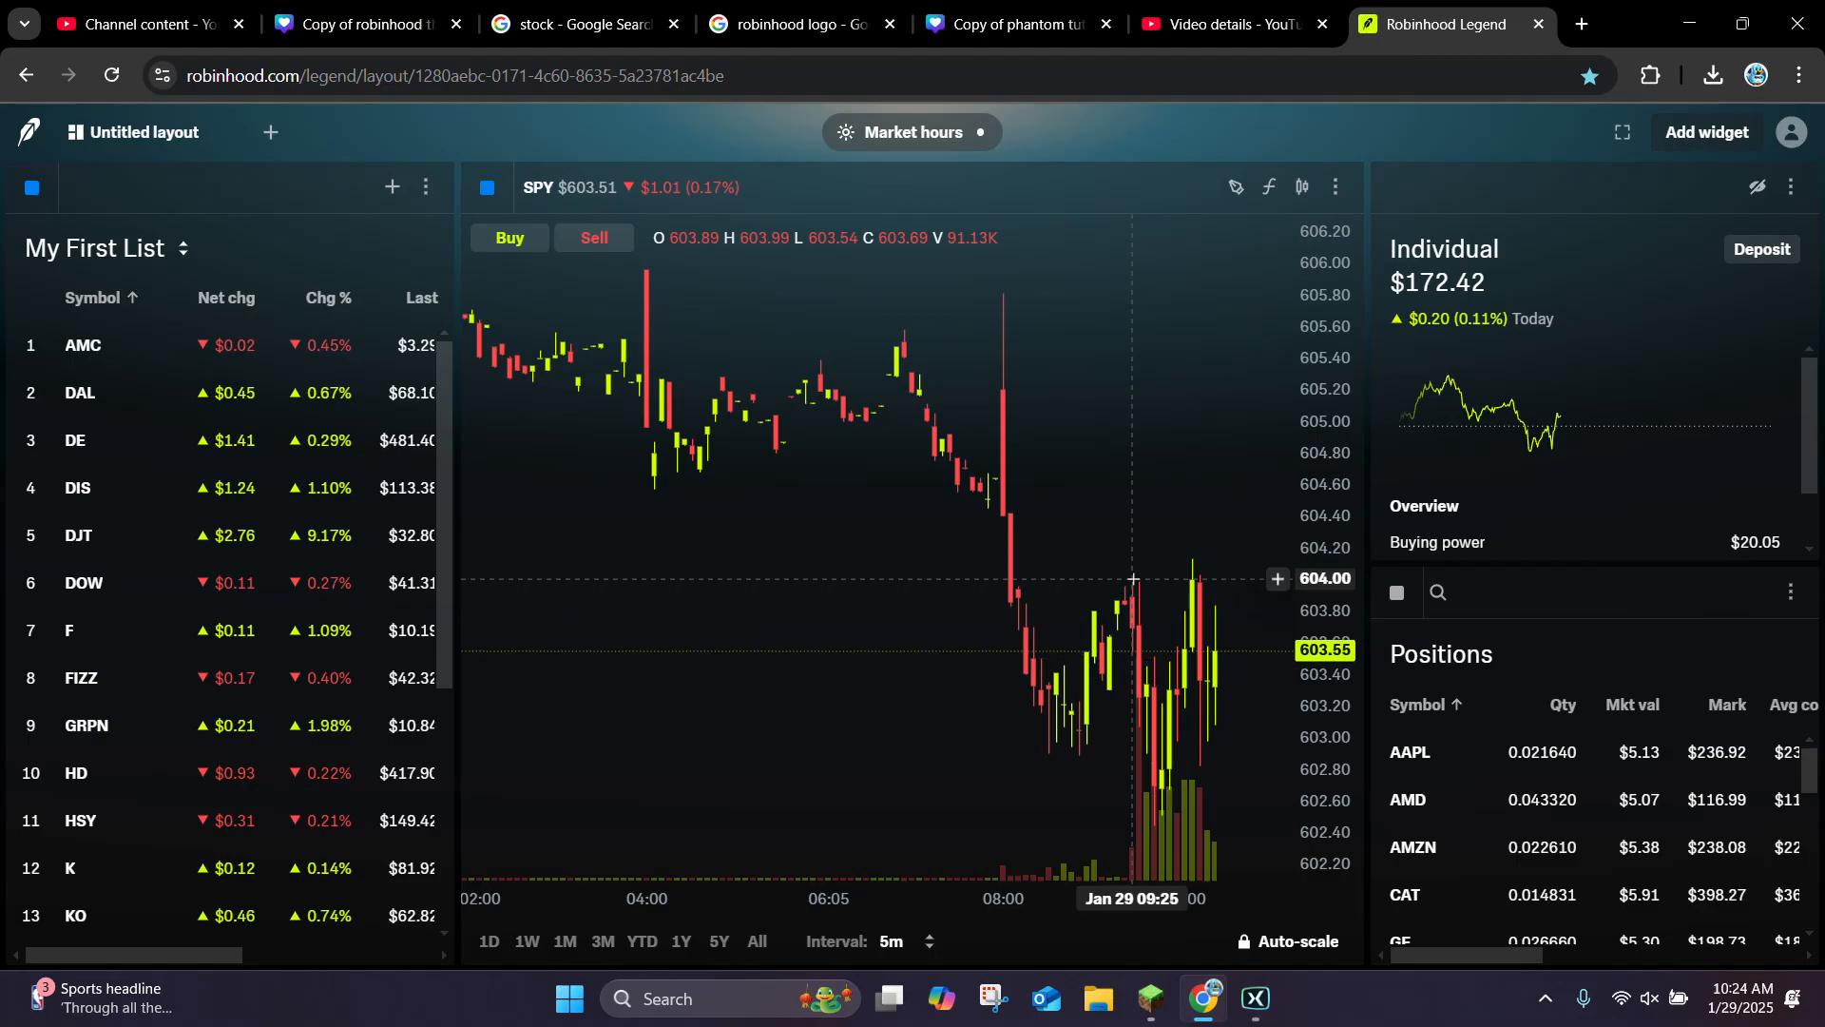
mouse_move(999, 719)
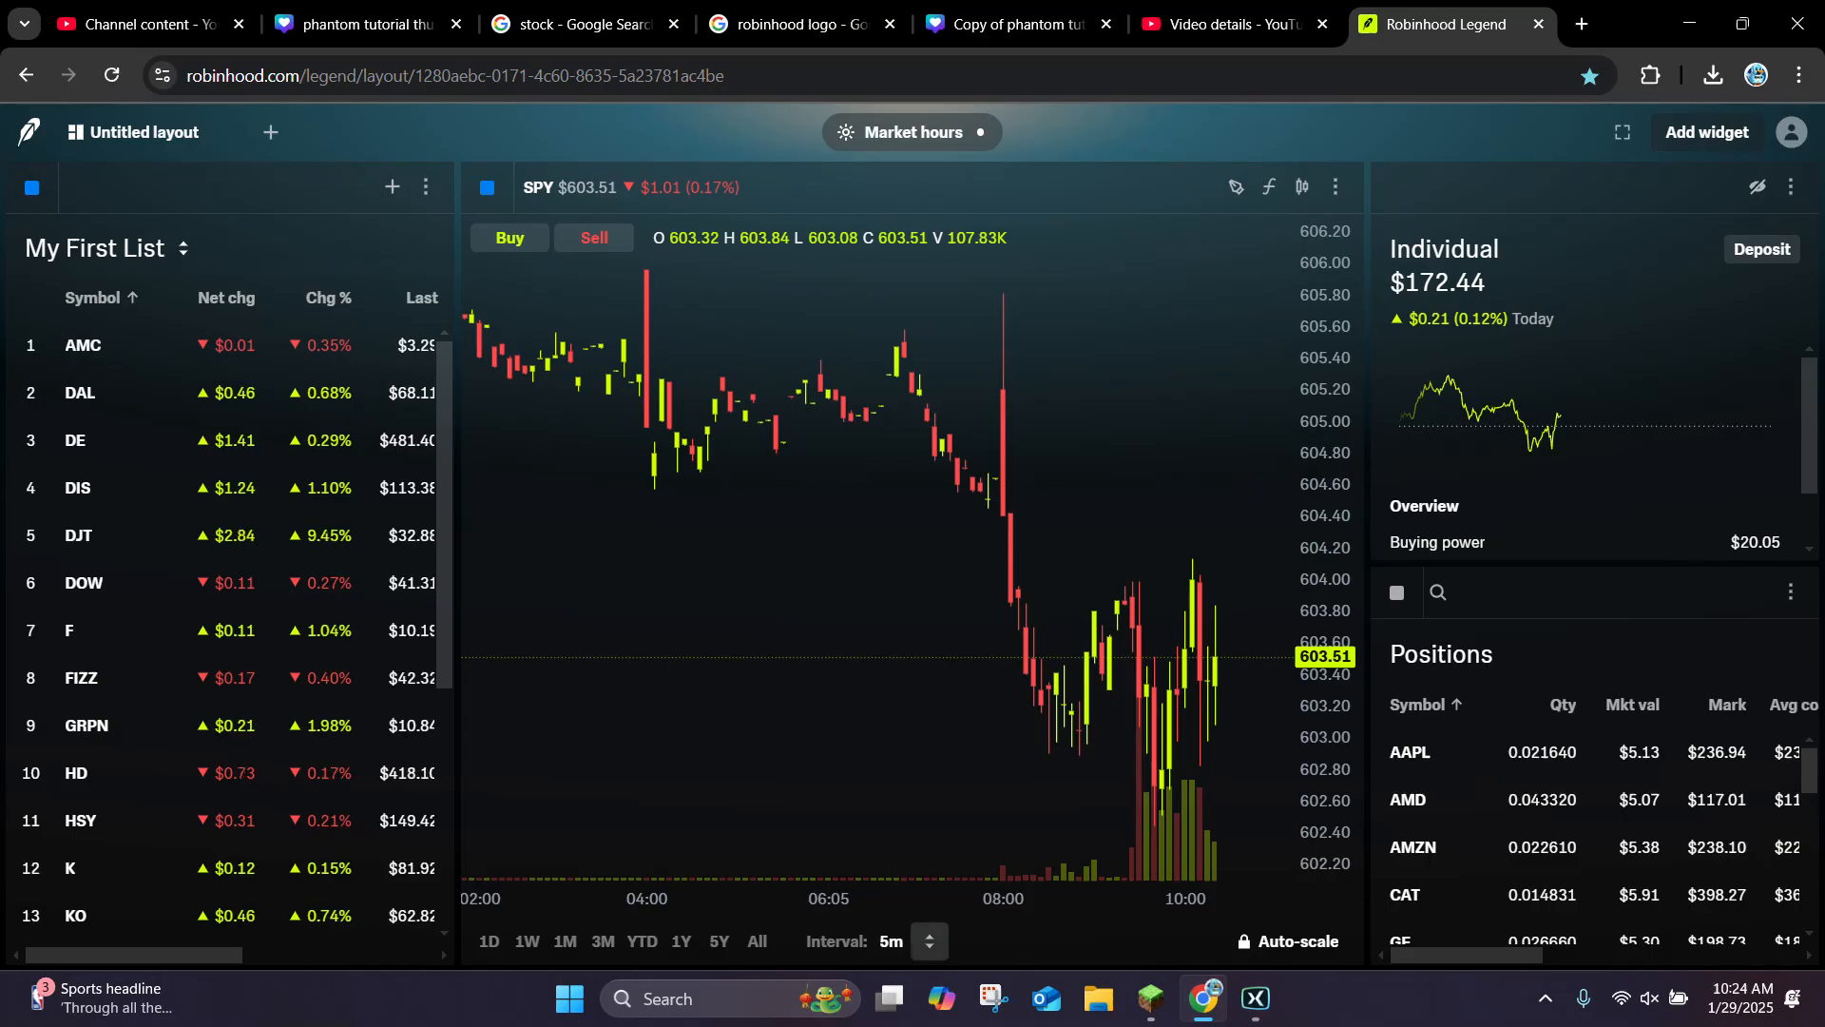
- Switch the SPY chart to 15-minute candles, then to 1-hour candles via the Interval list
left_click(928, 941)
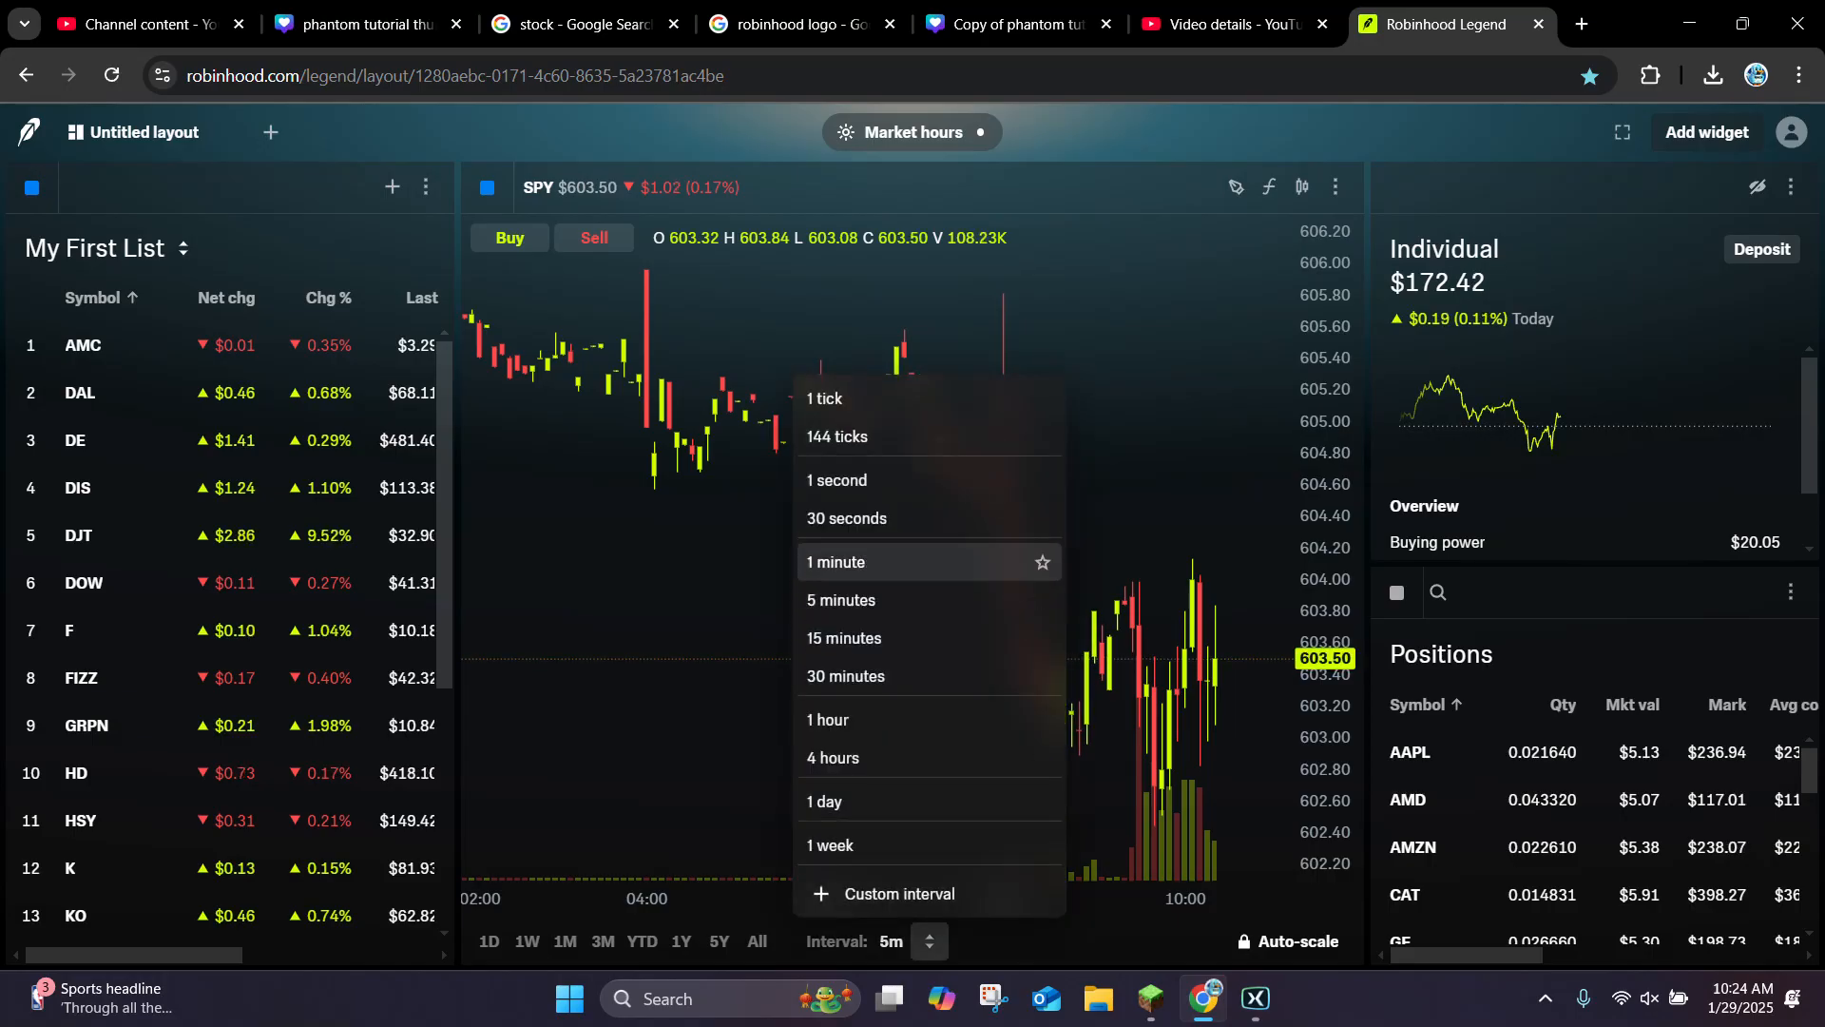
left_click(844, 639)
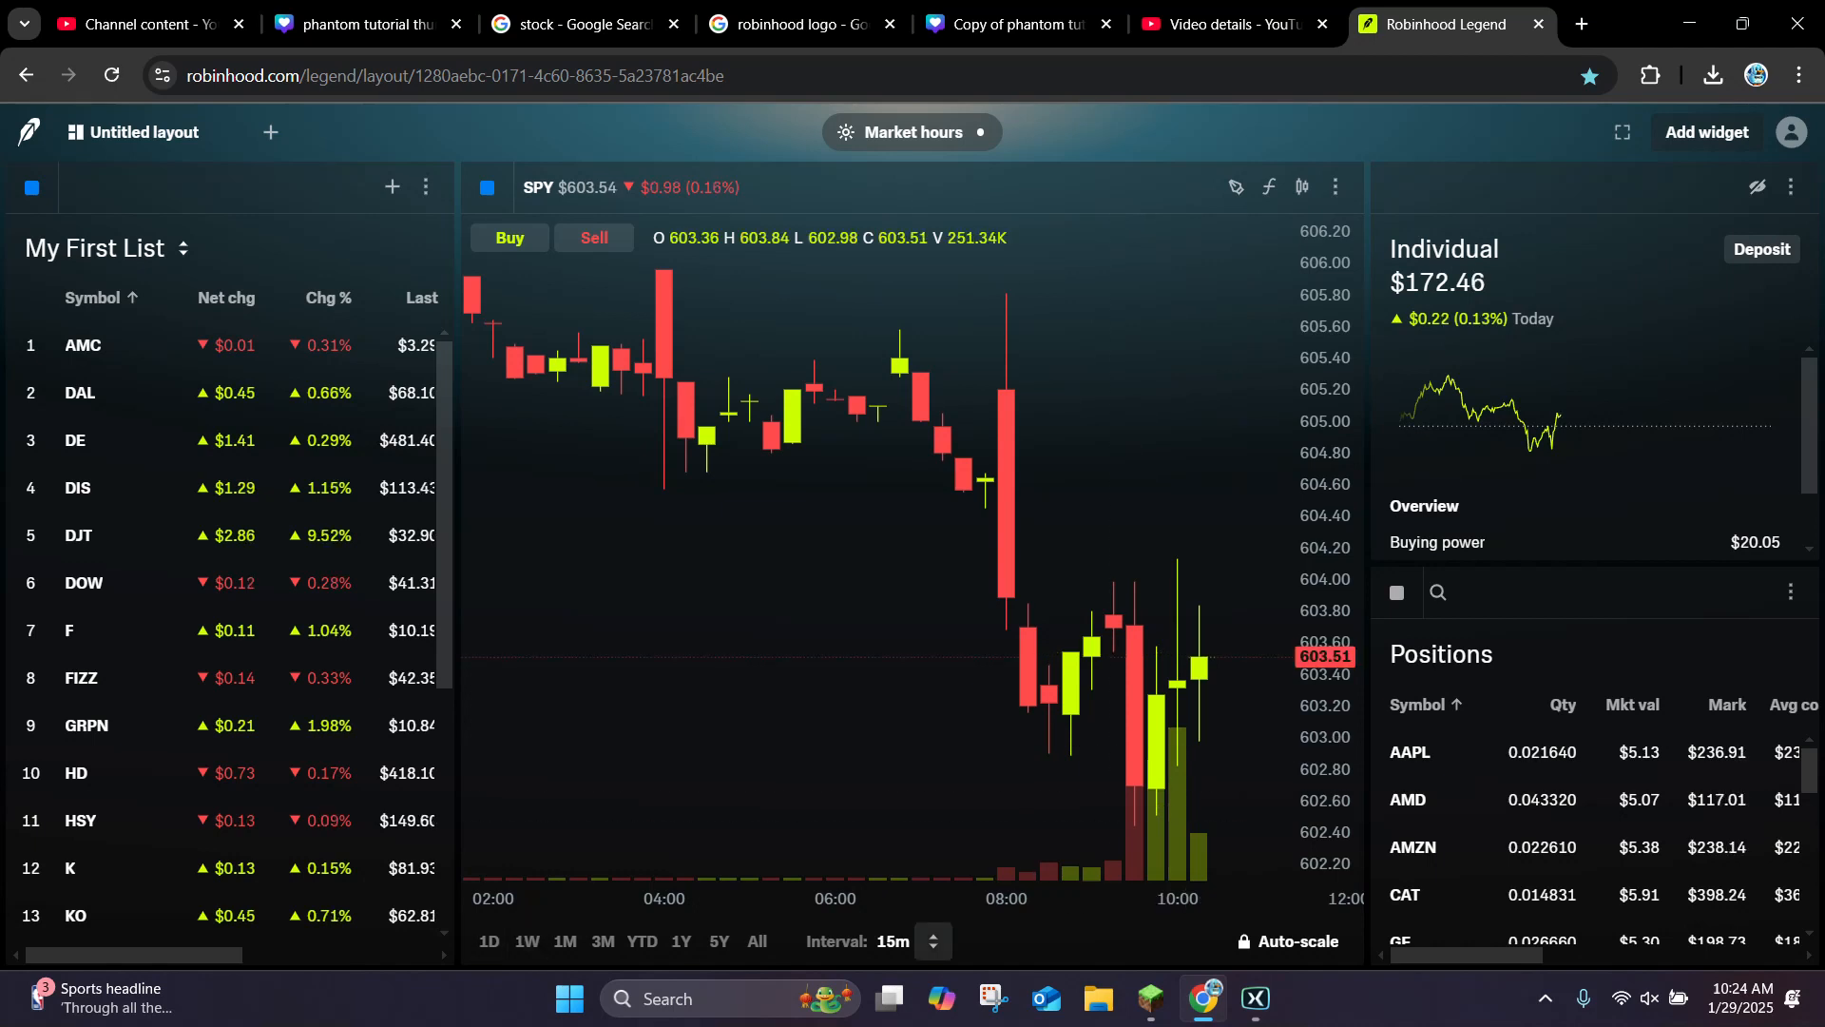
left_click(932, 942)
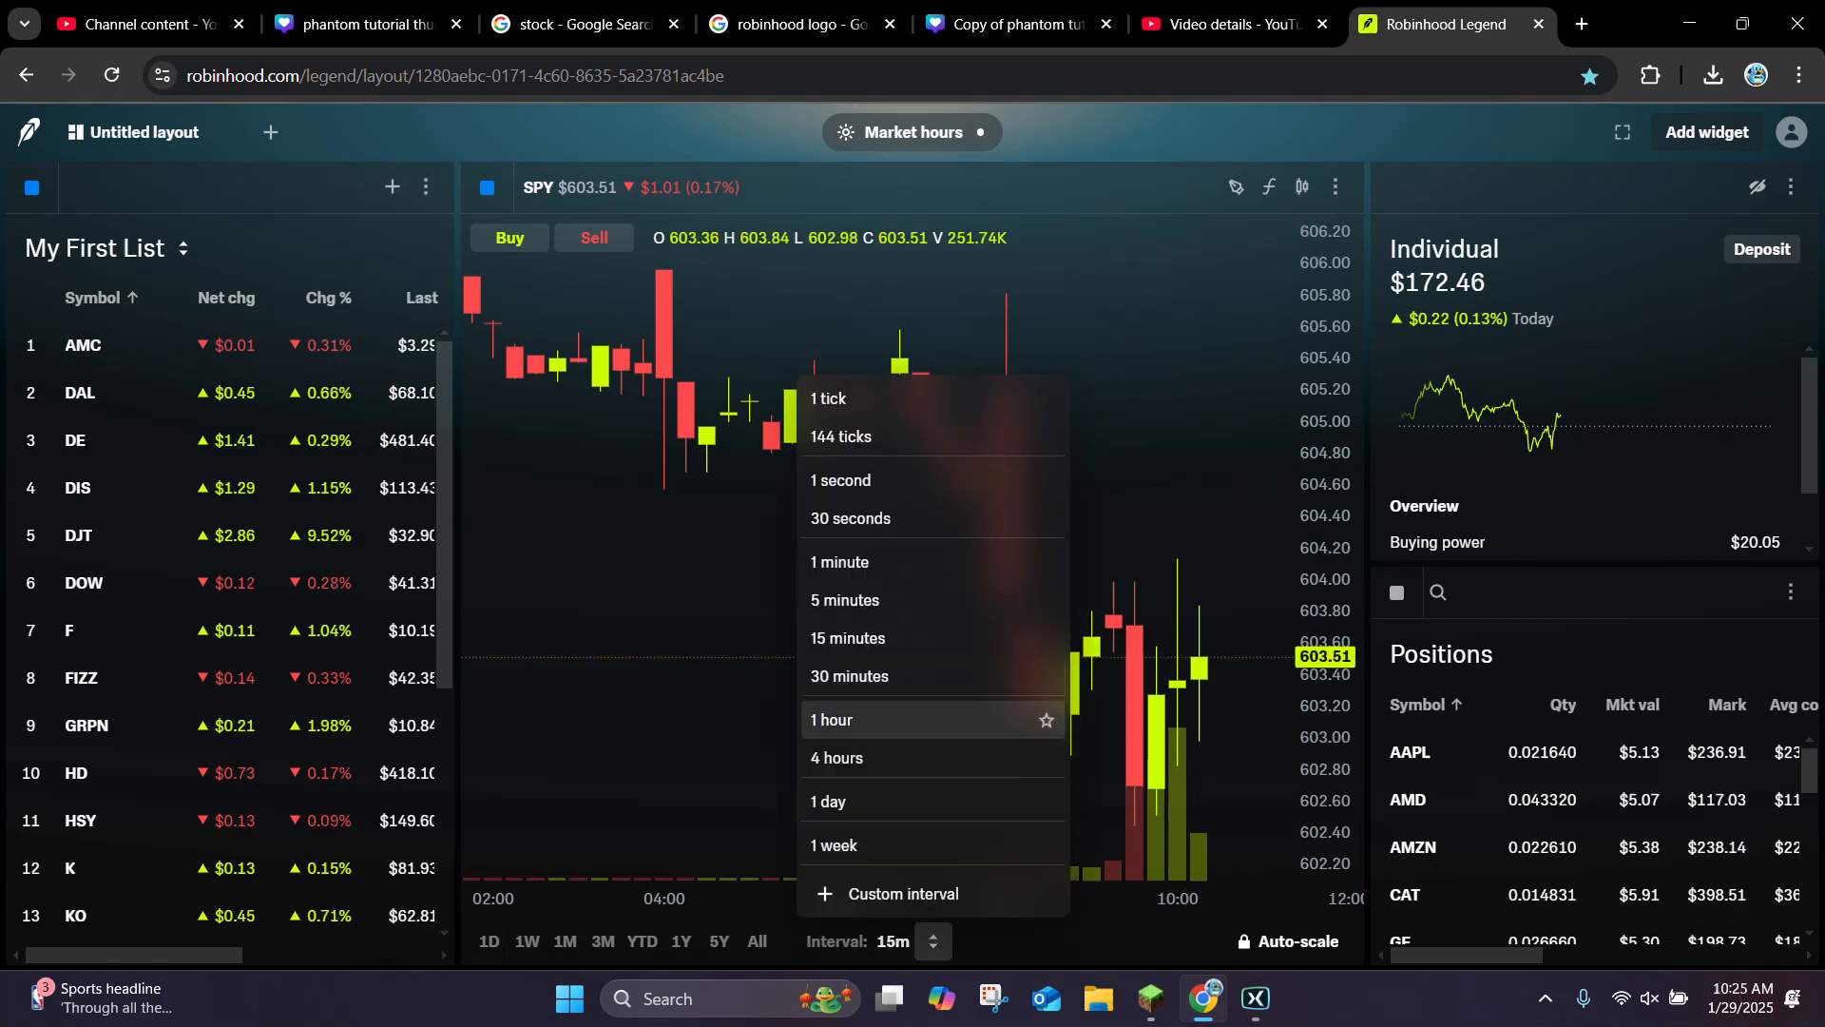
left_click(832, 718)
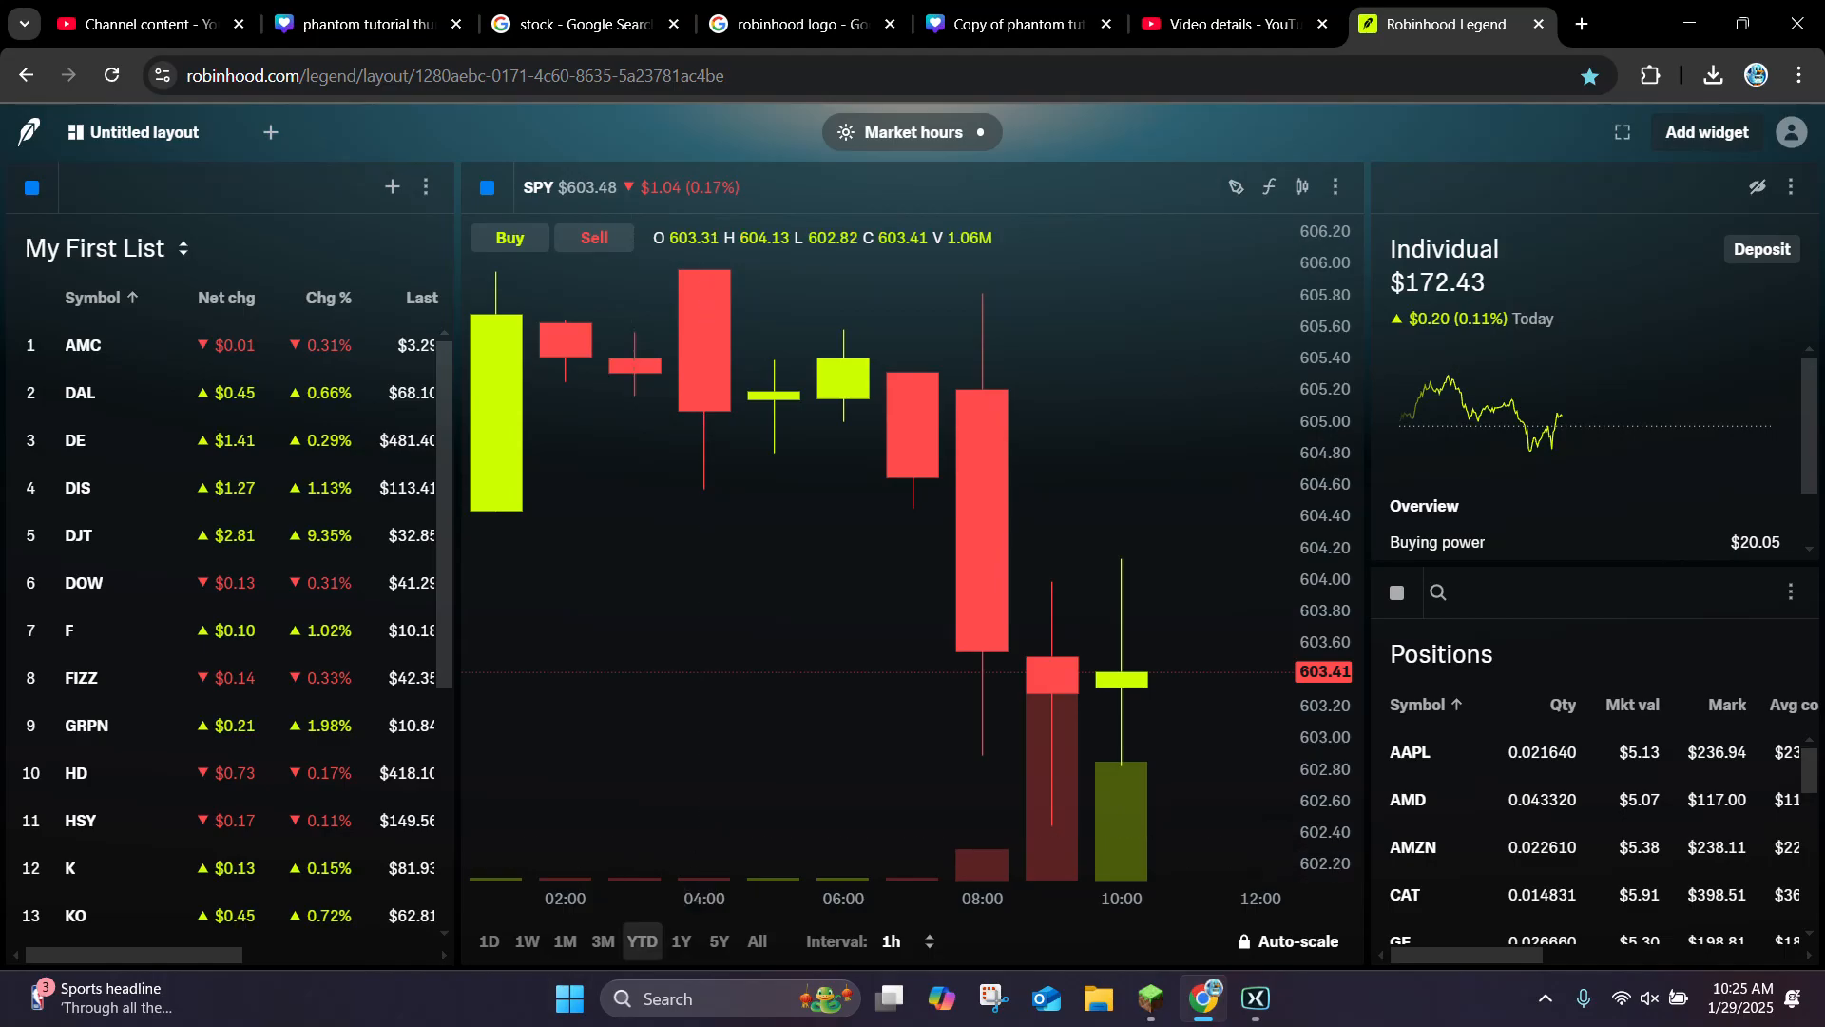
- Cycle the chart range through 1M, 3M and 1W, ending on 1D
left_click(565, 941)
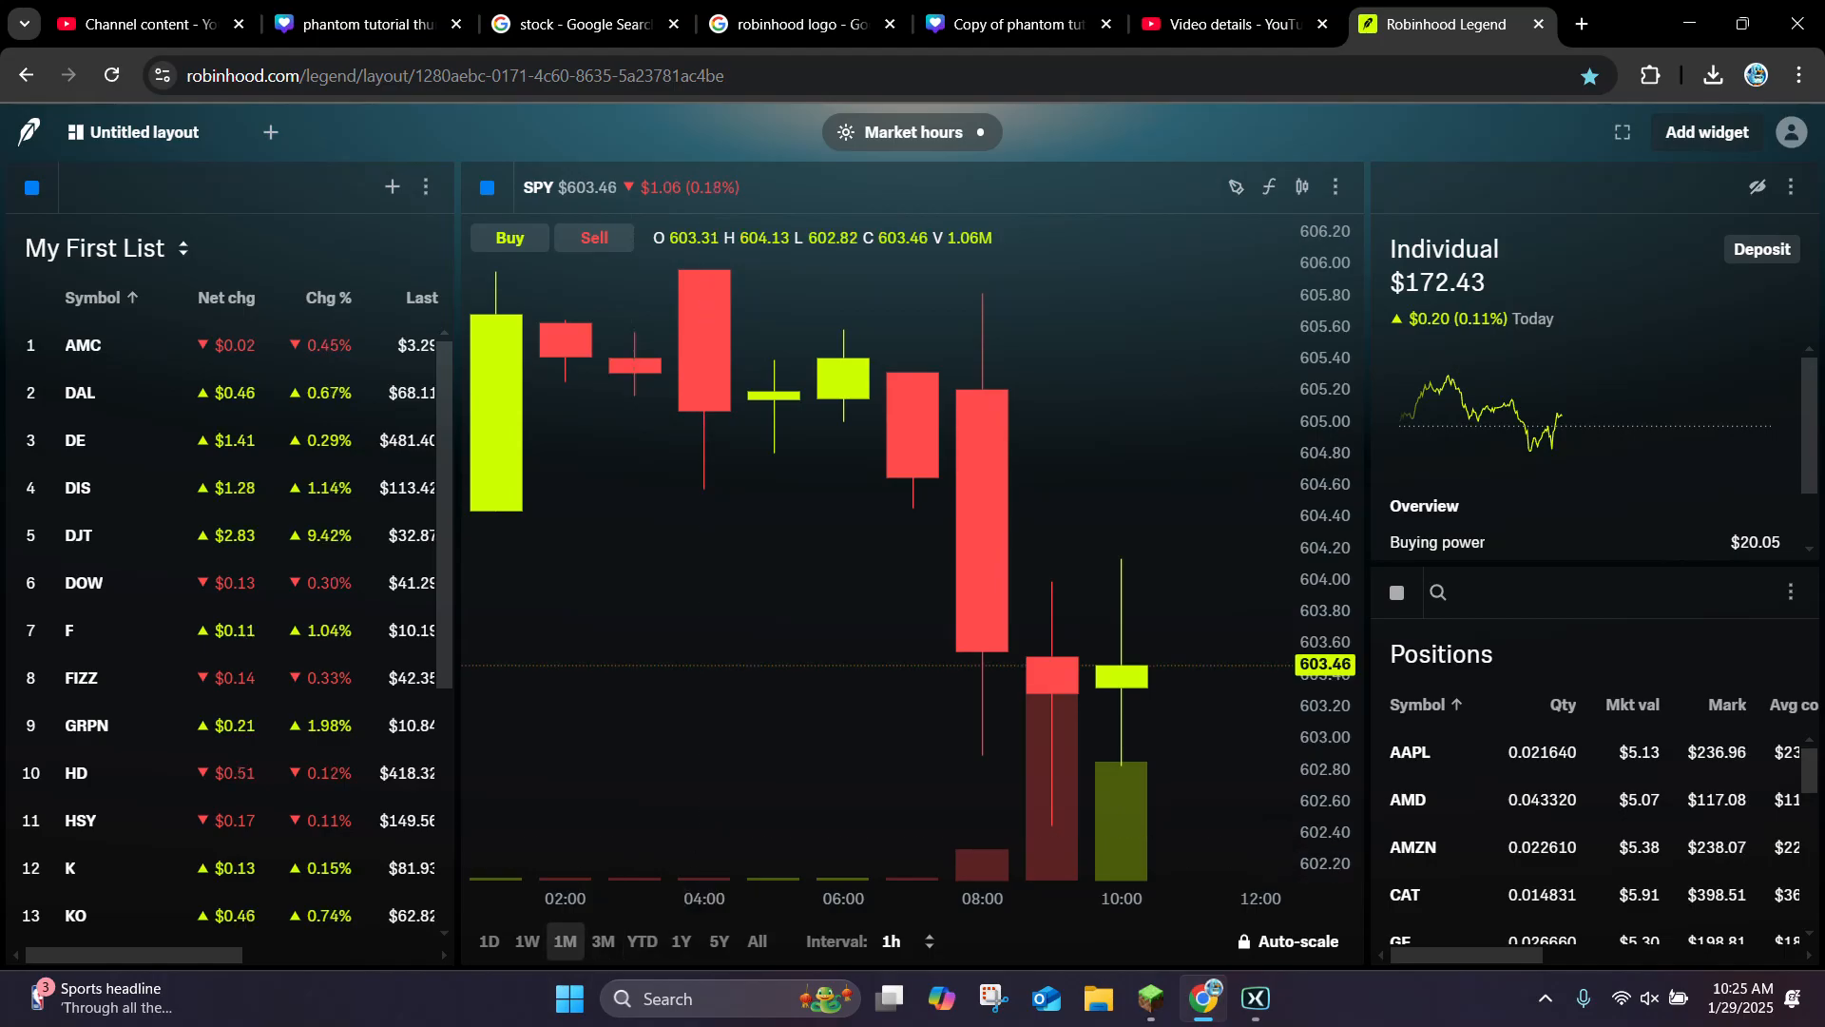
left_click(603, 941)
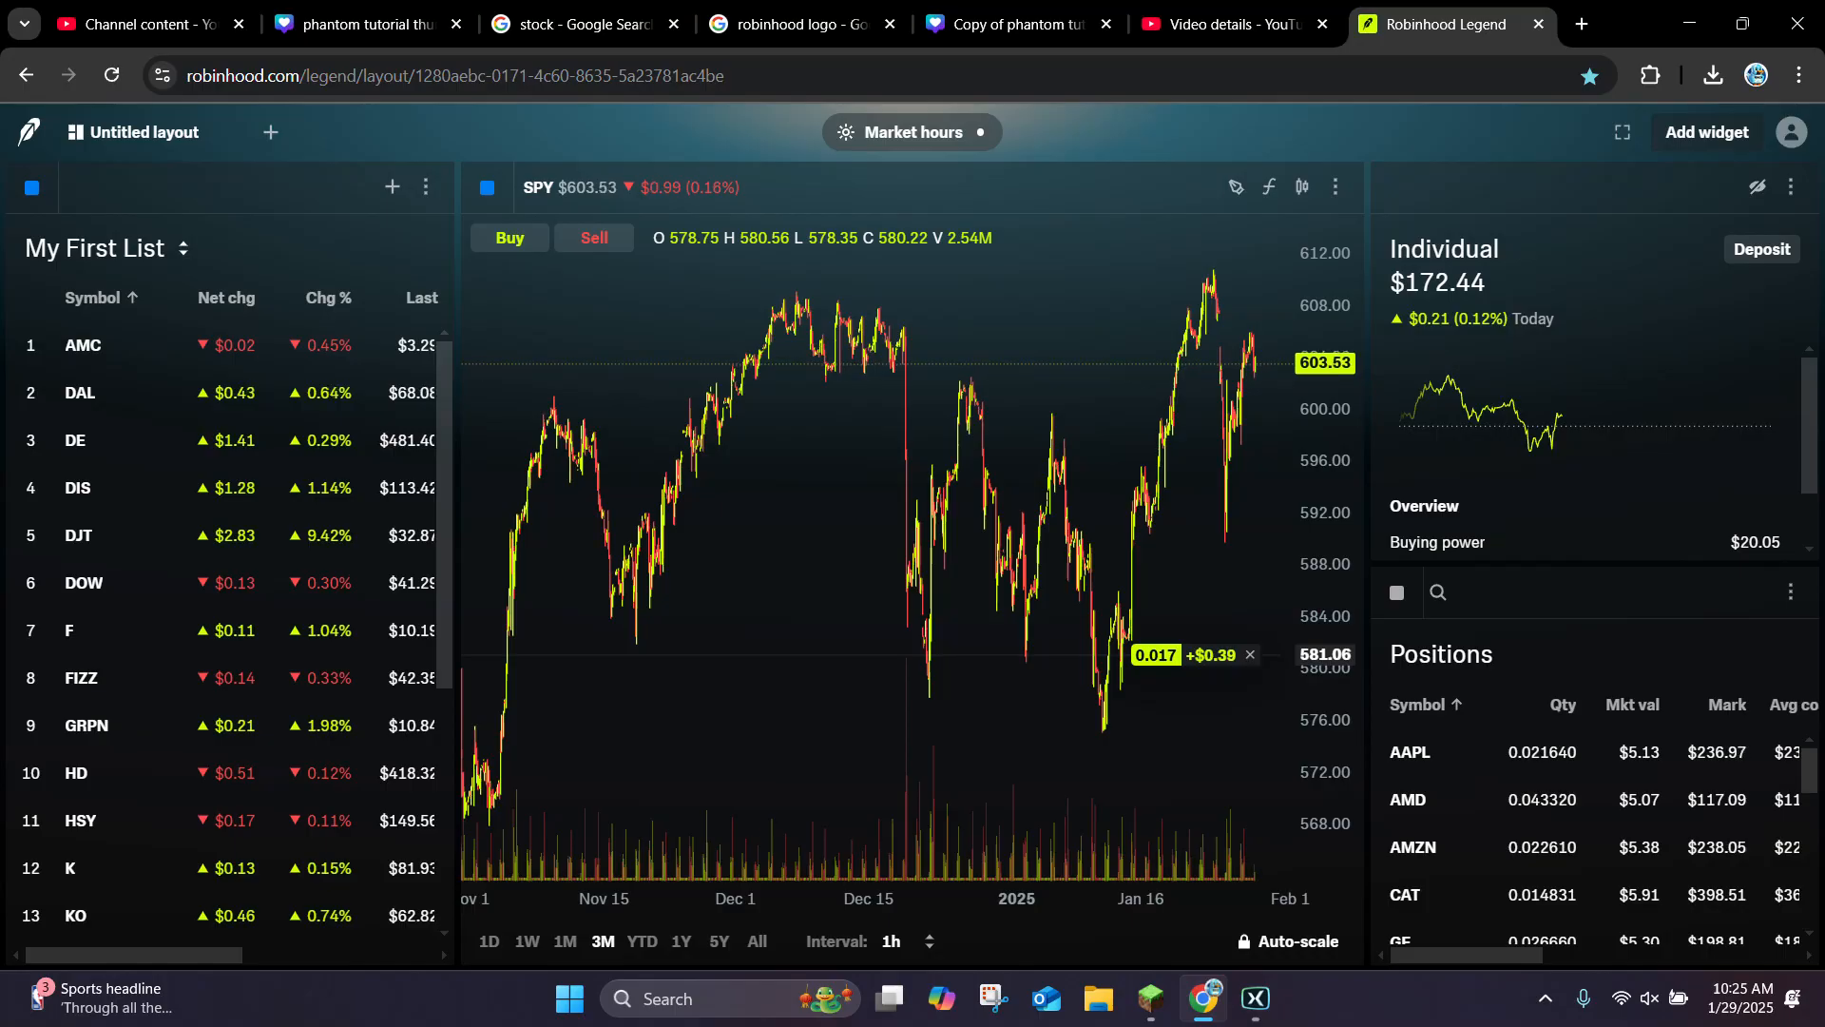
mouse_move(761, 536)
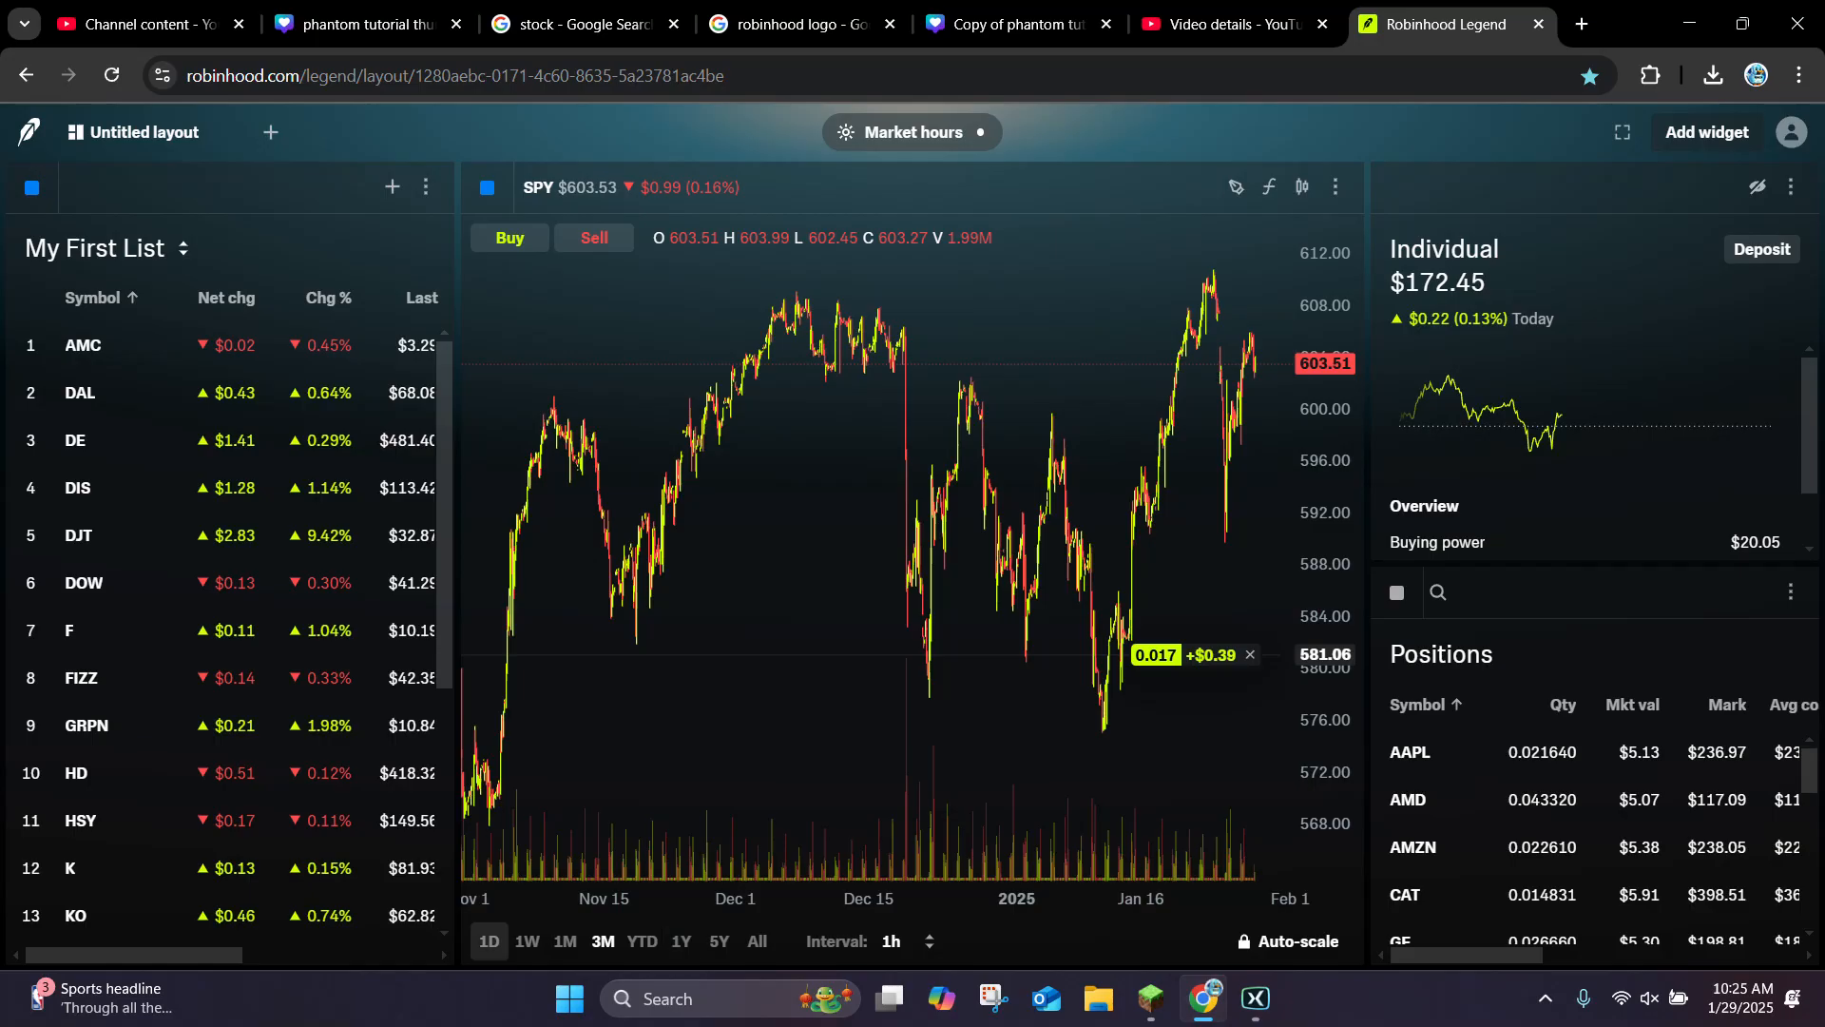
left_click(564, 941)
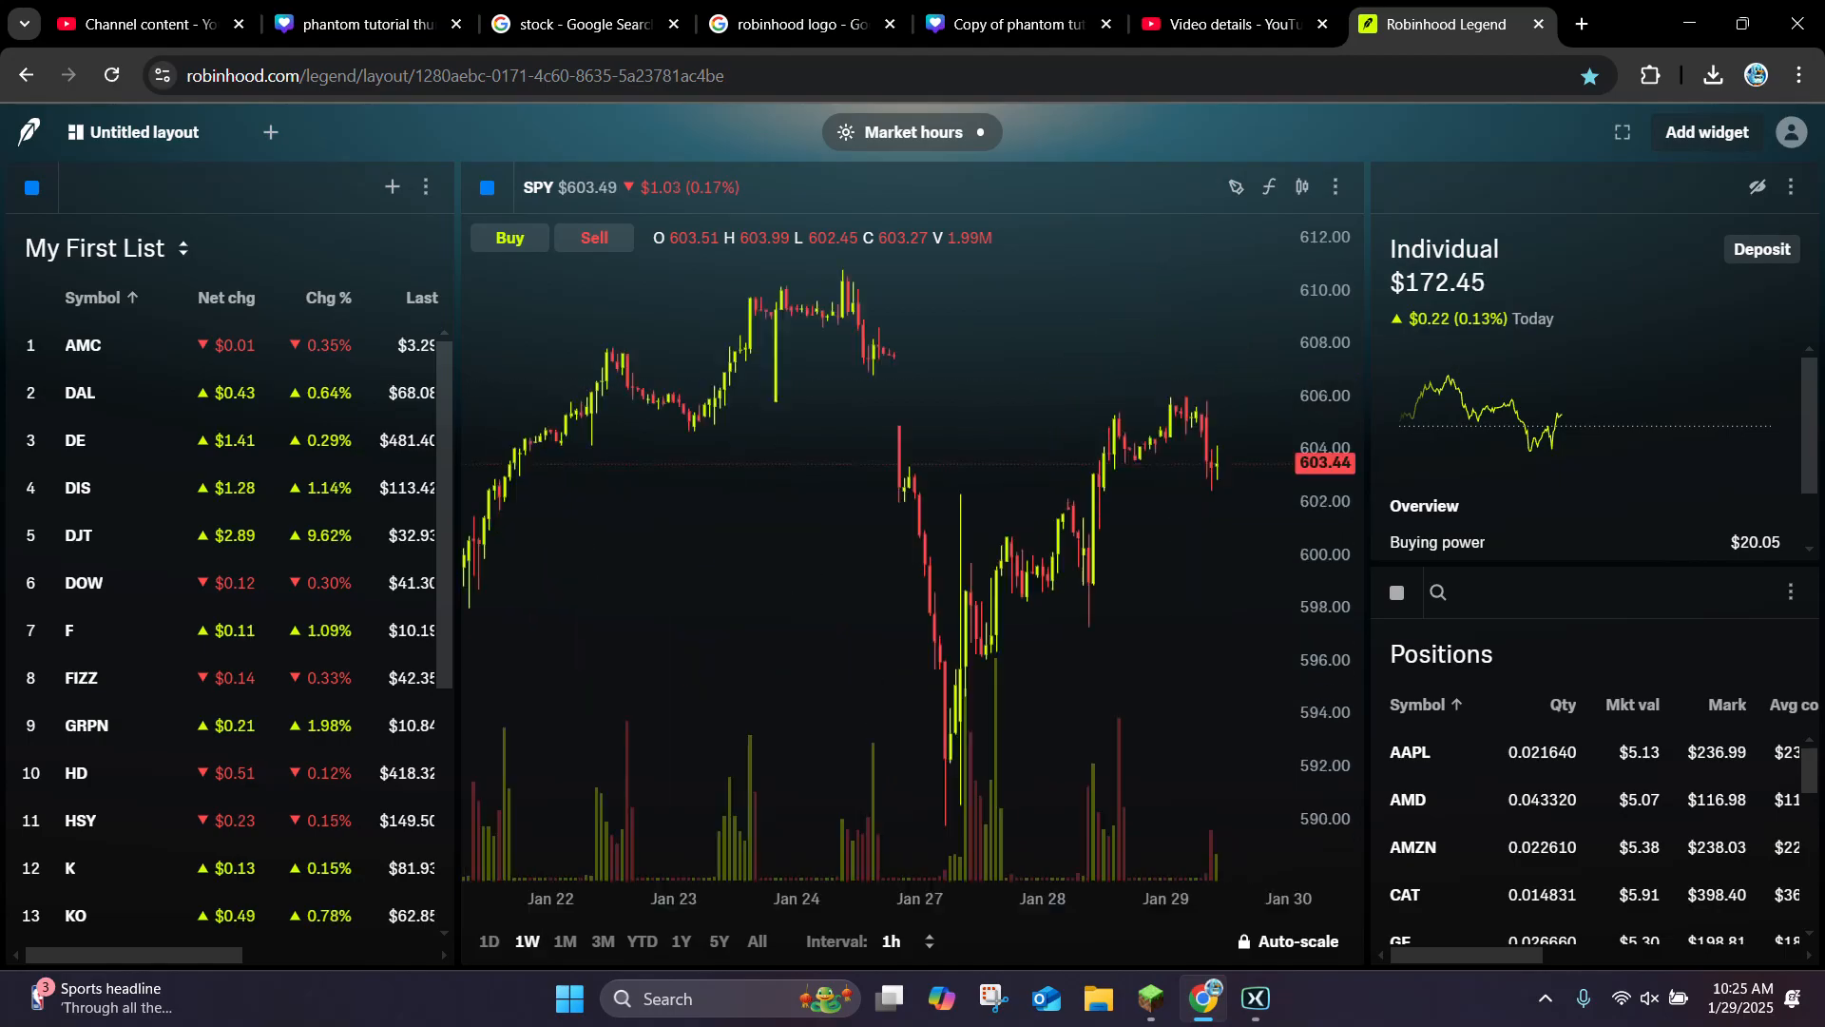
mouse_move(781, 782)
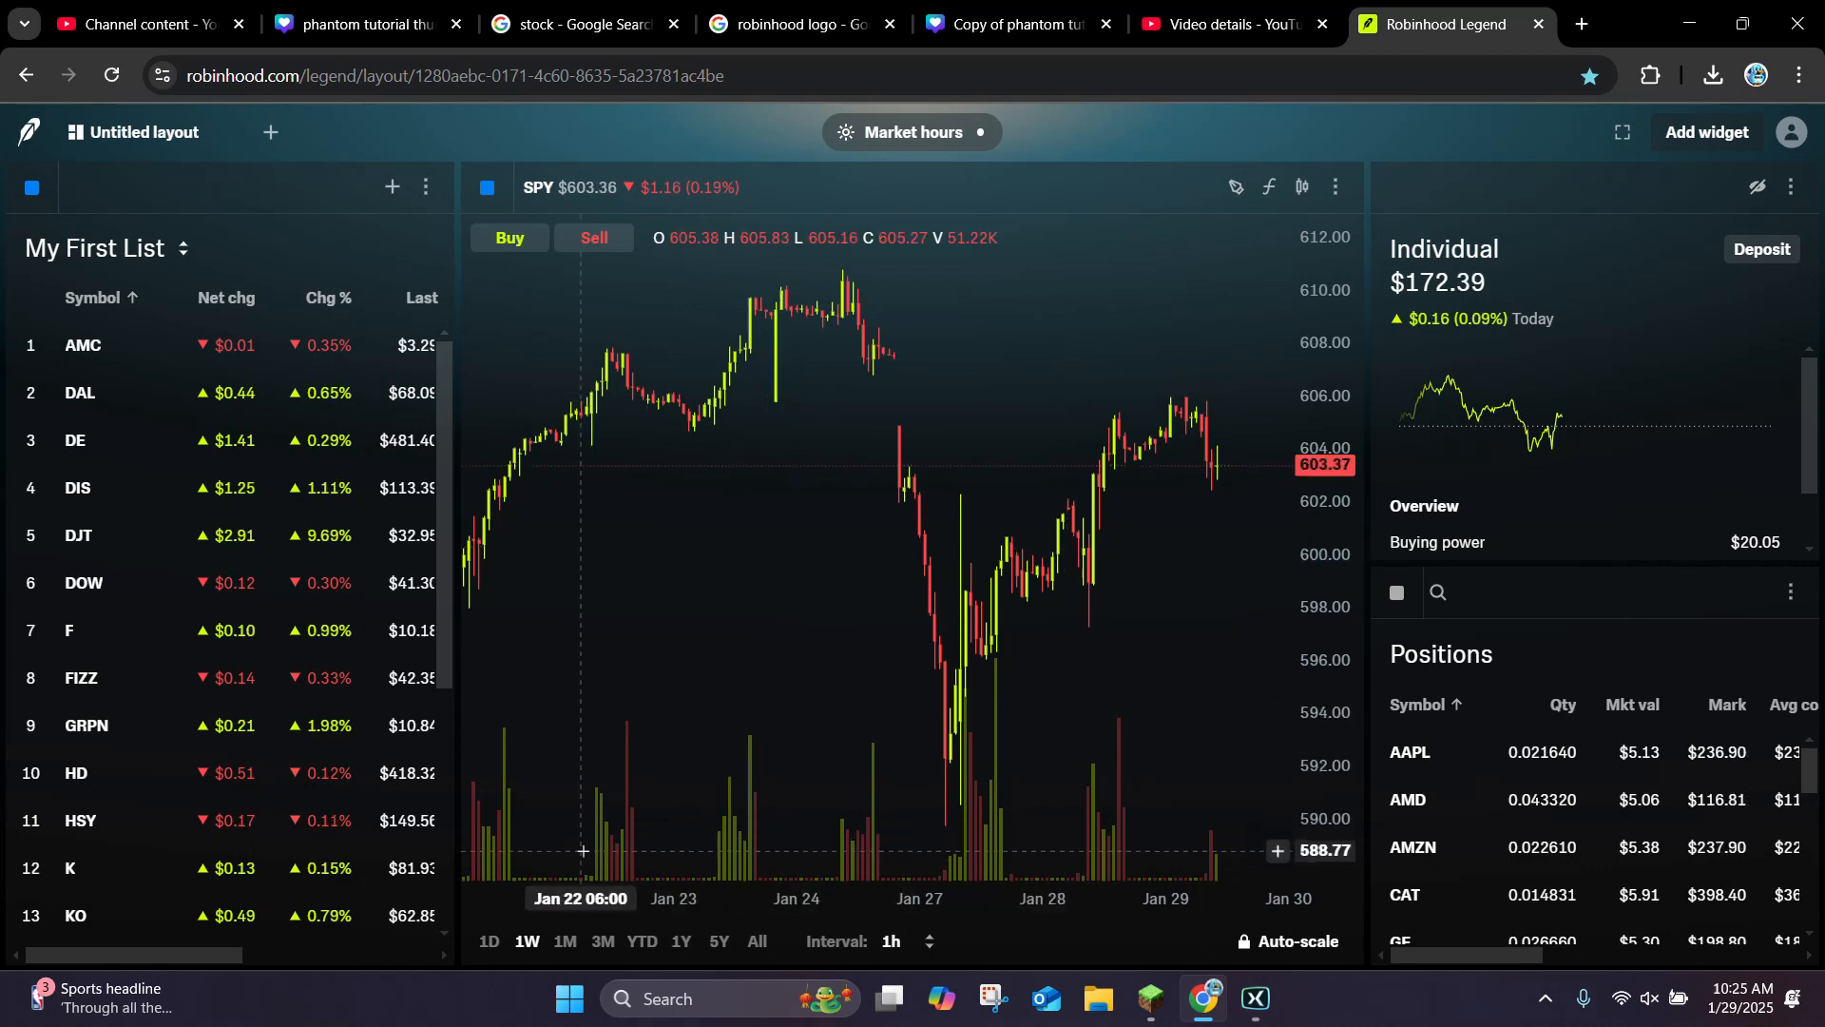
left_click(565, 941)
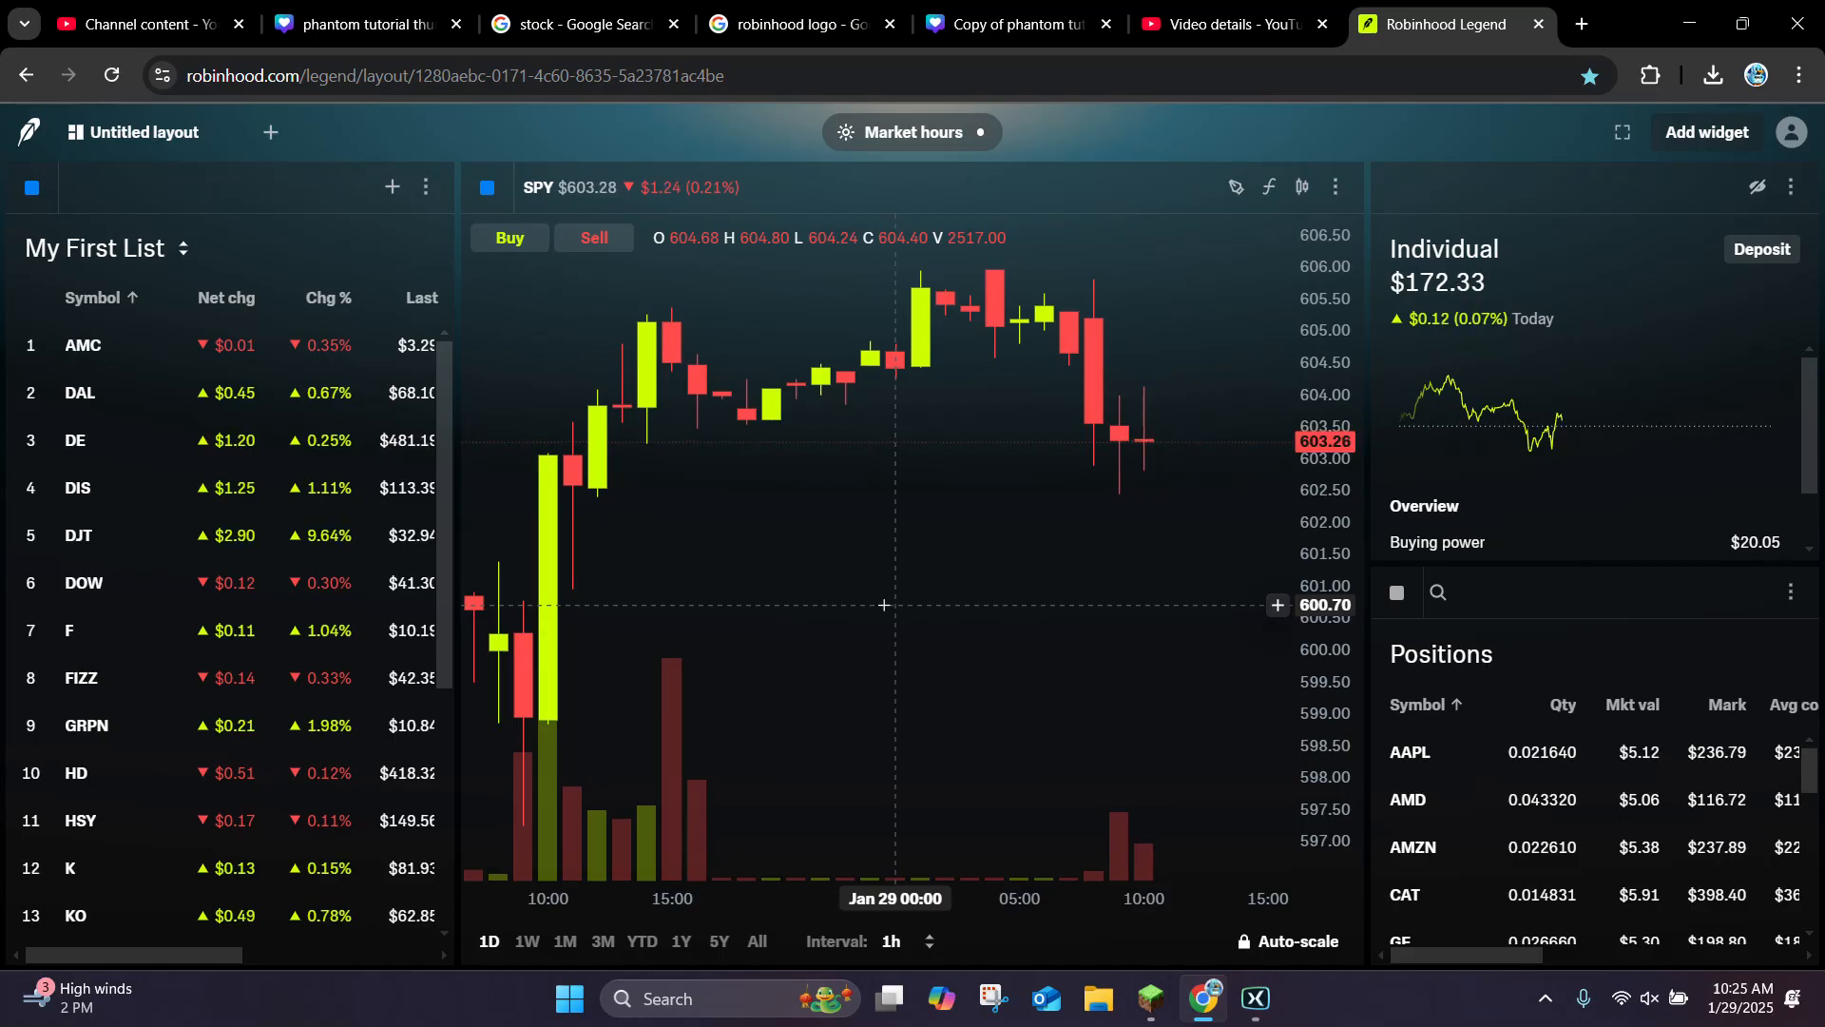
mouse_move(945, 832)
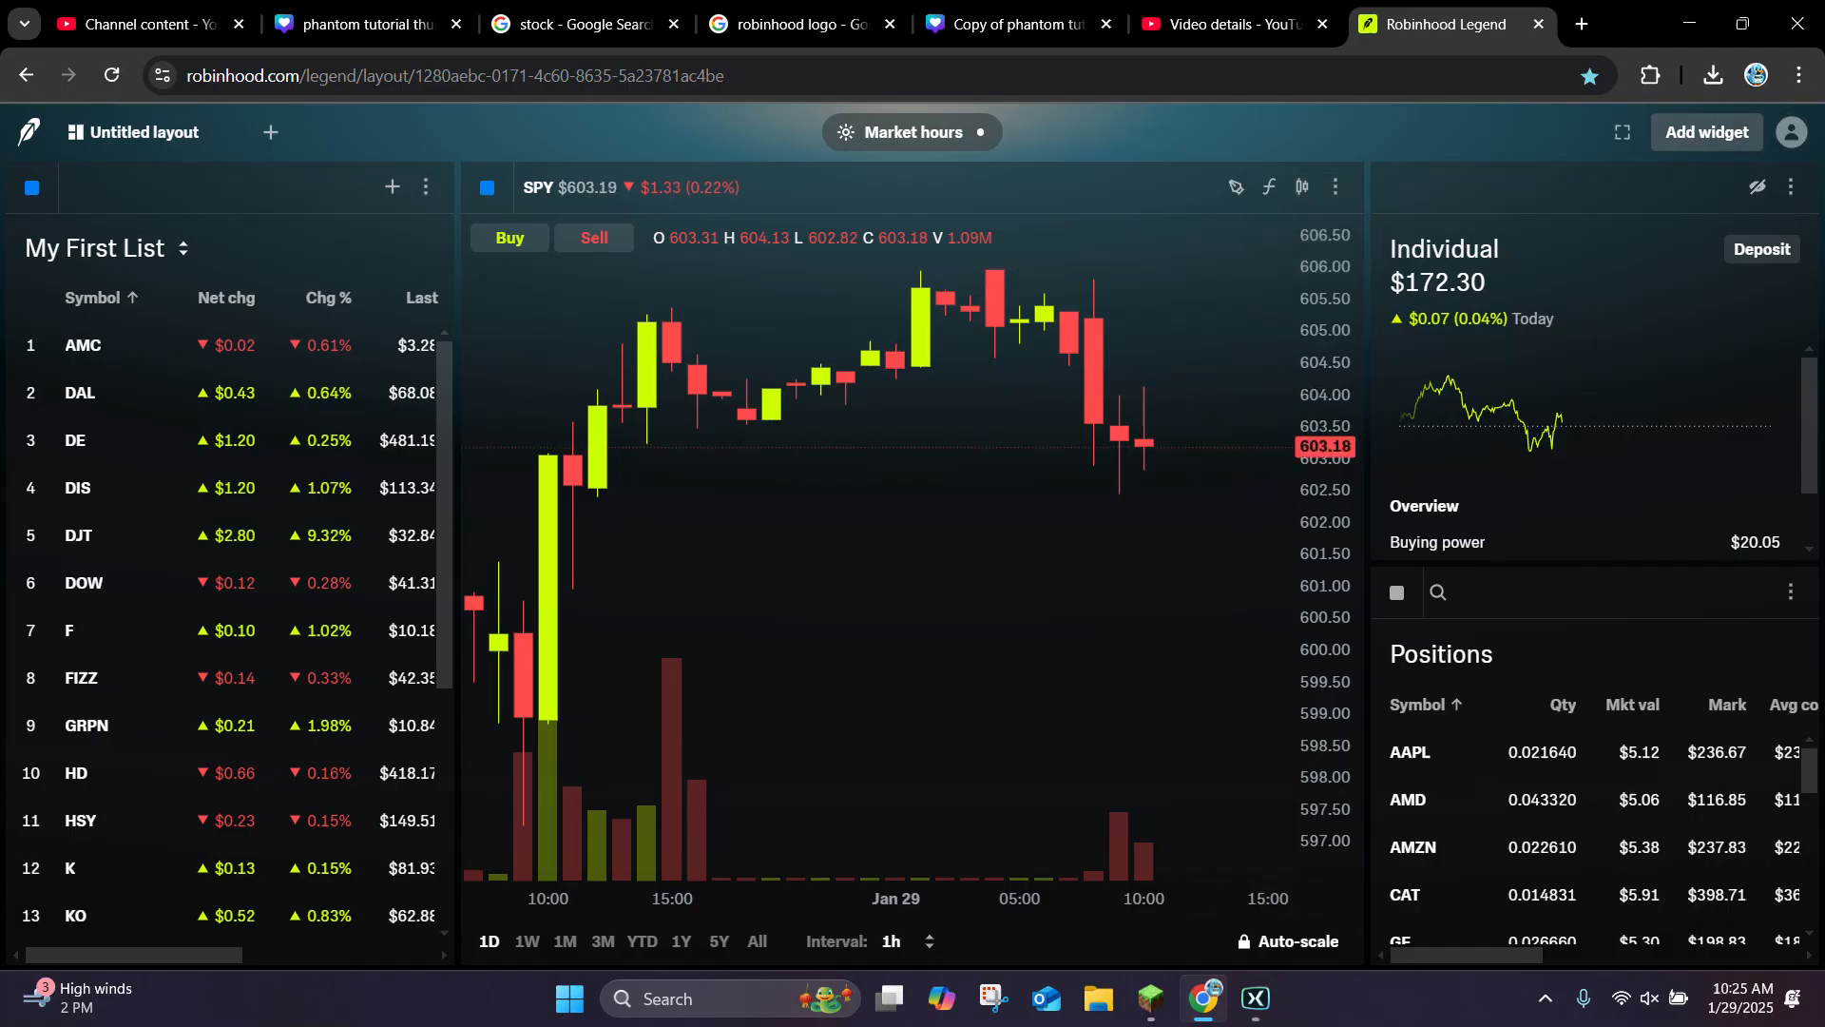
mouse_move(666, 505)
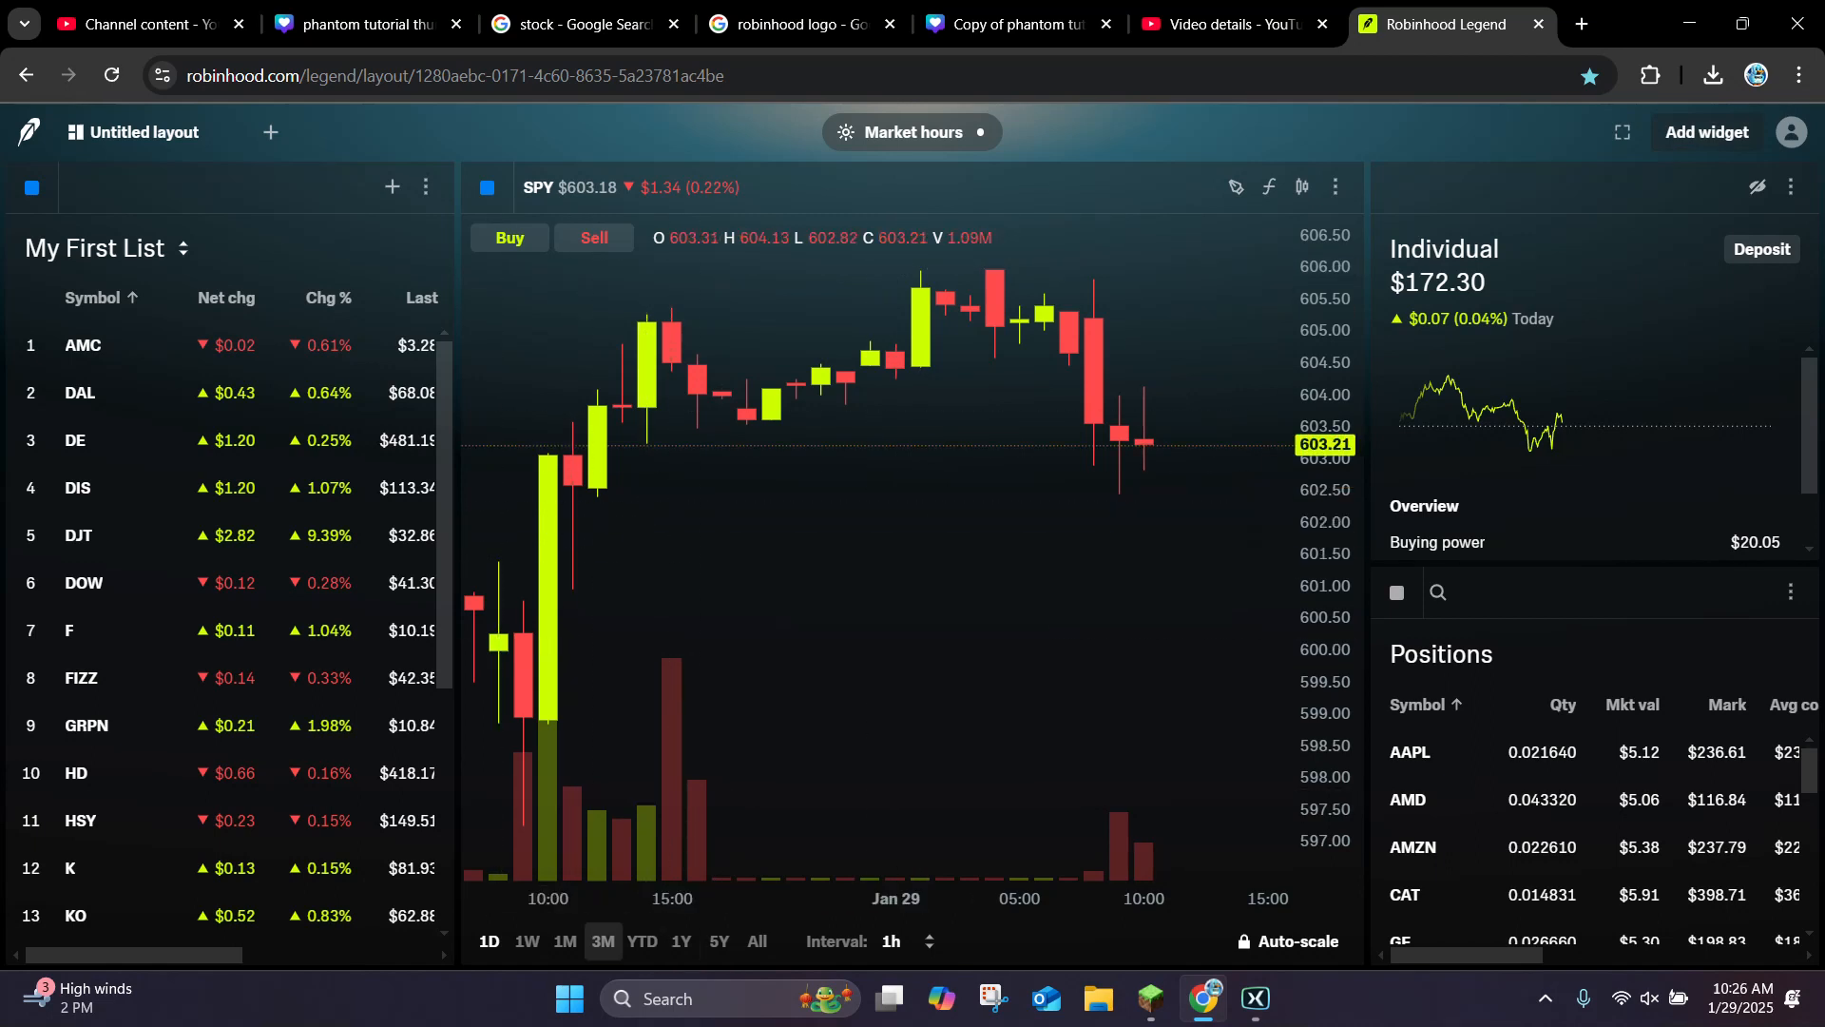
mouse_move(1141, 670)
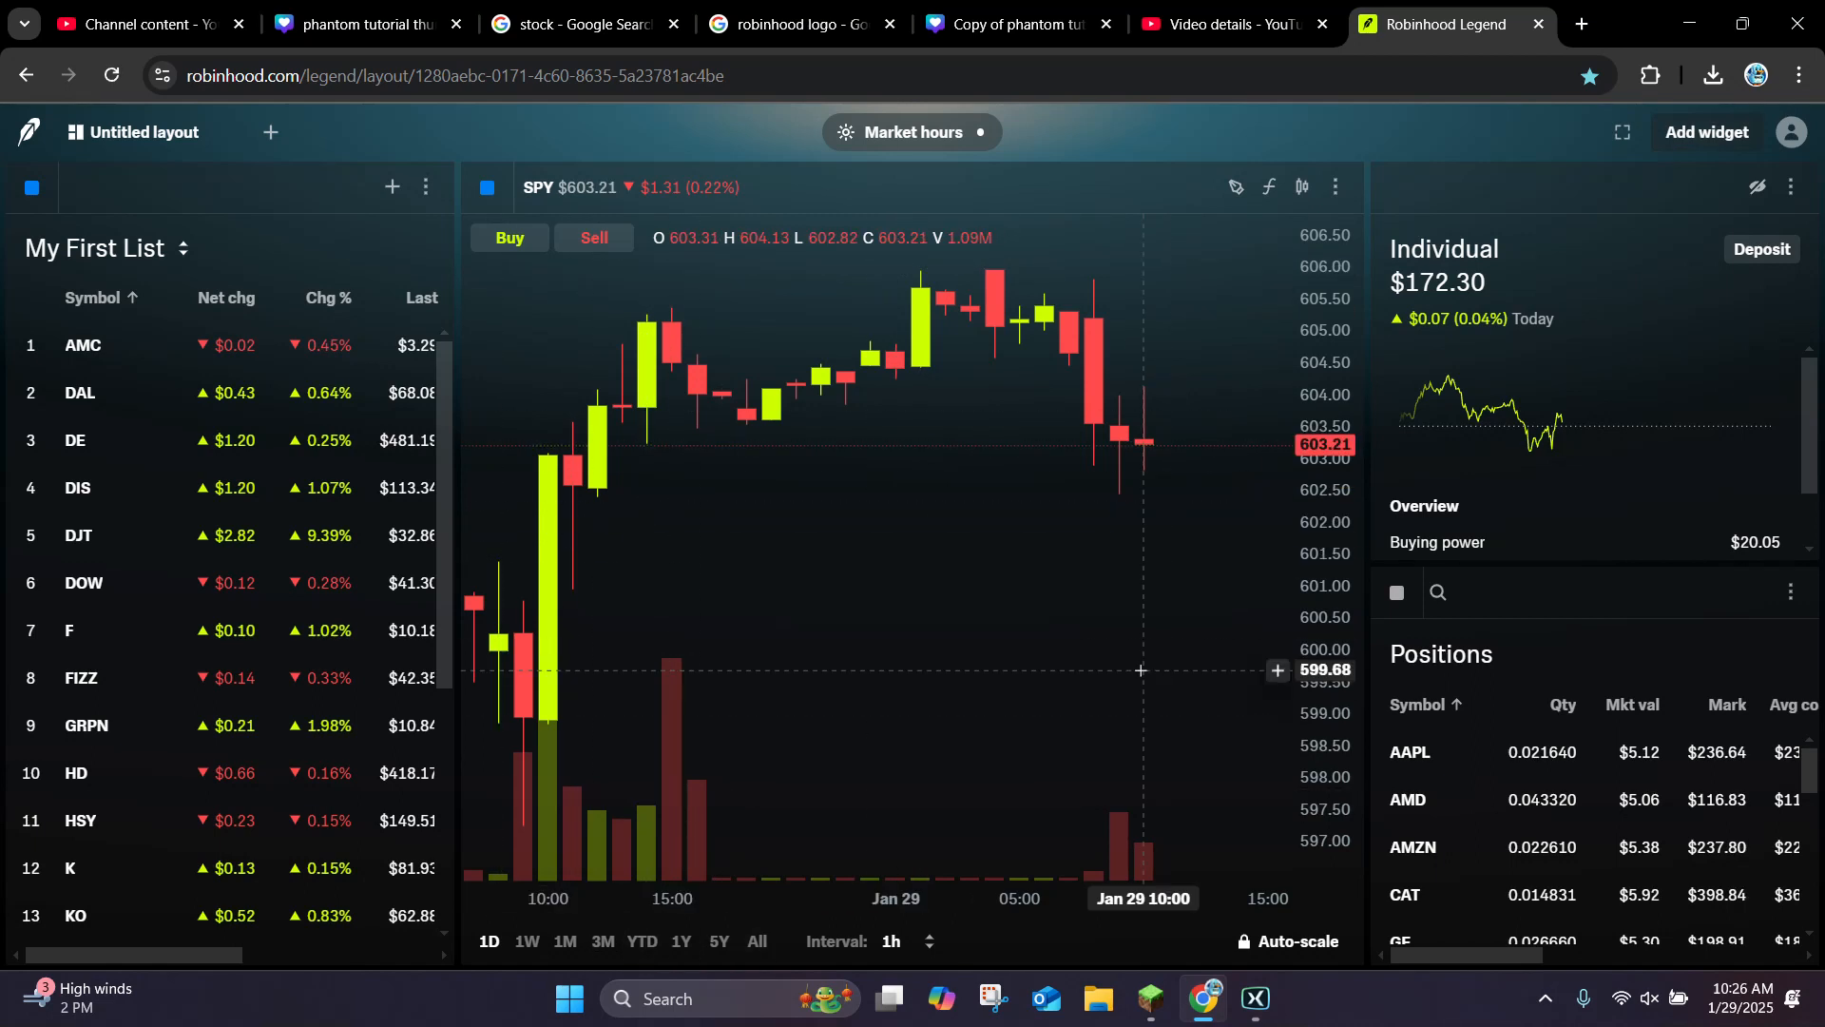